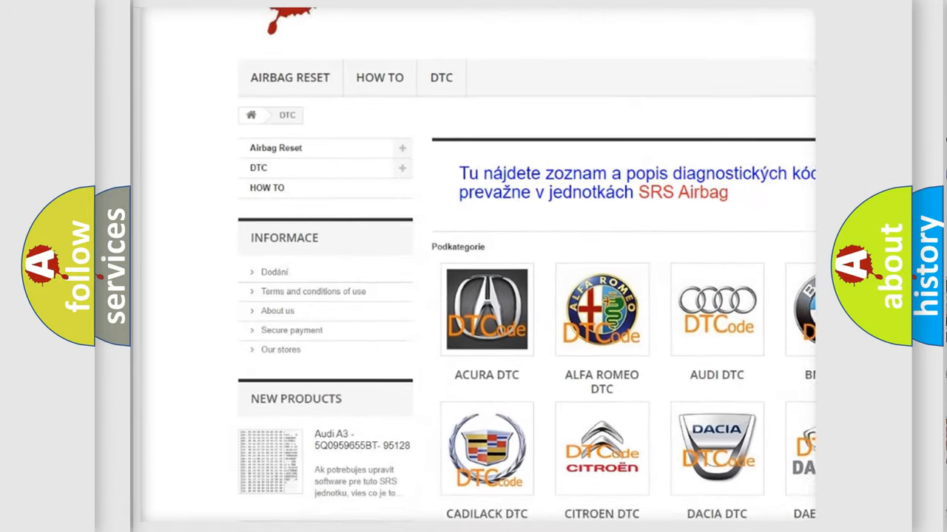
{"action": "scroll", "scroll_direction": "down", "scroll_amount": 3}
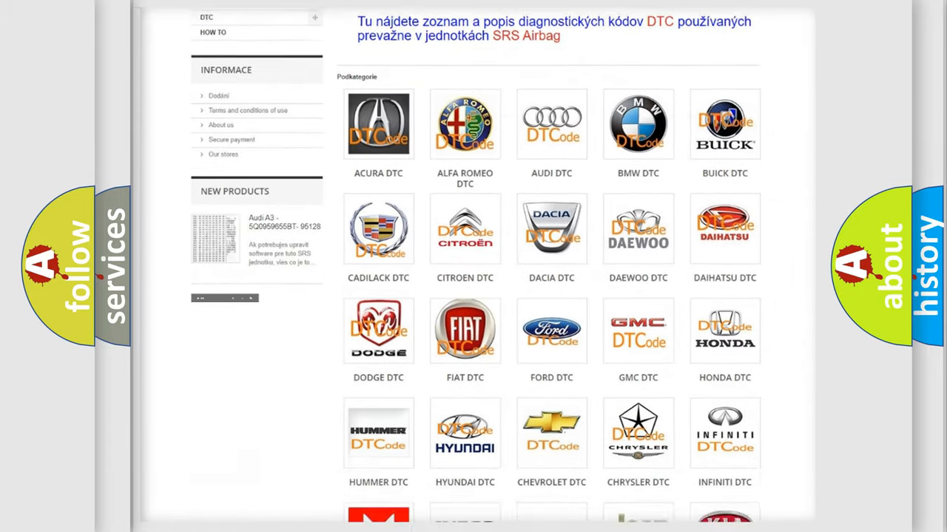
{"action": "scroll", "scroll_direction": "down", "scroll_amount": 3}
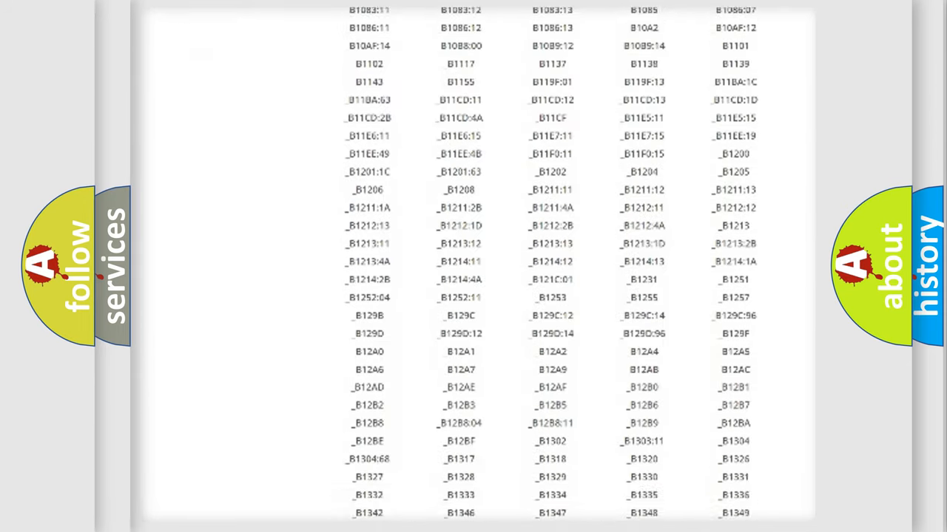
{"action": "scroll", "scroll_direction": "down", "scroll_amount": 3}
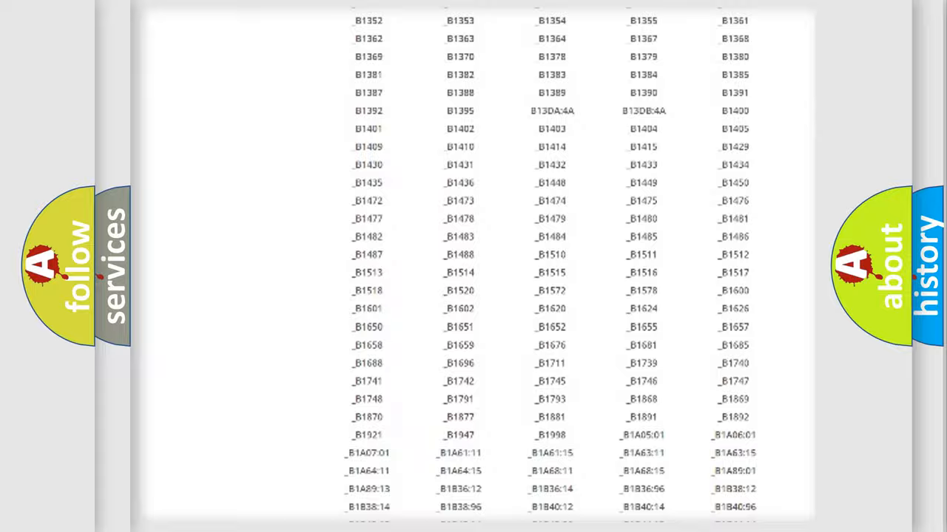